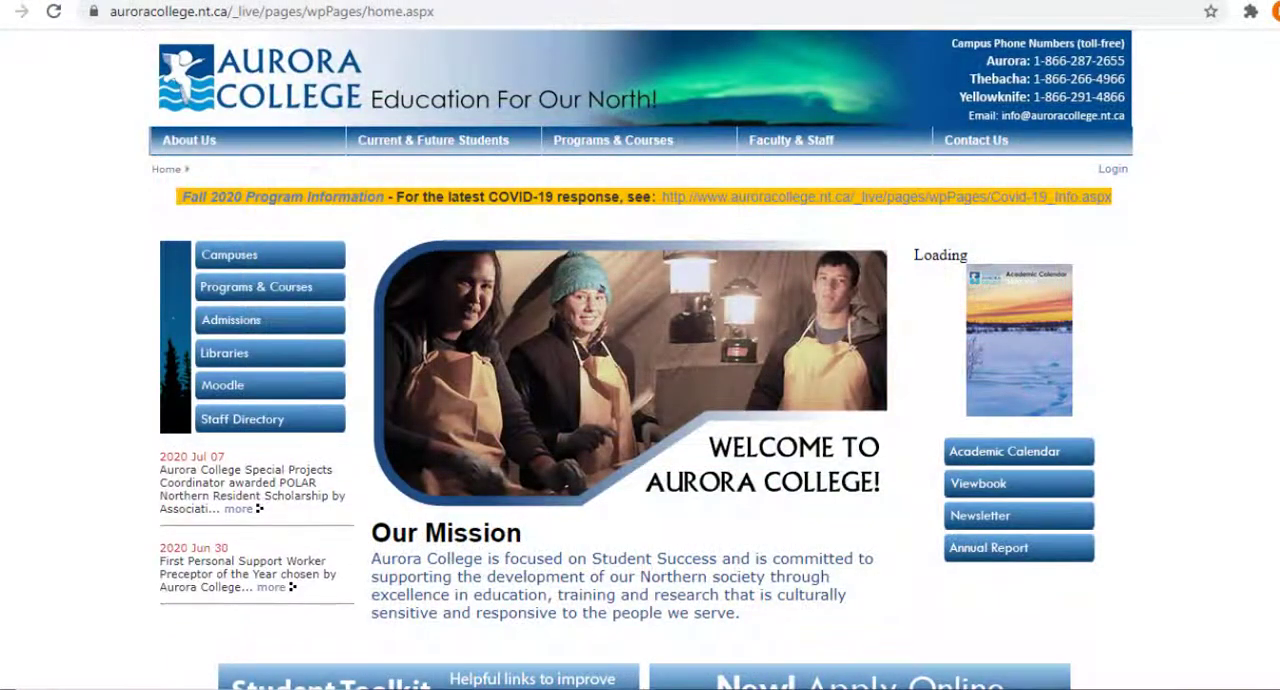
# - Scroll the Student Tool Kit page down to the MyAuroraCollege Student Webmail link
pyautogui.scroll(-3)
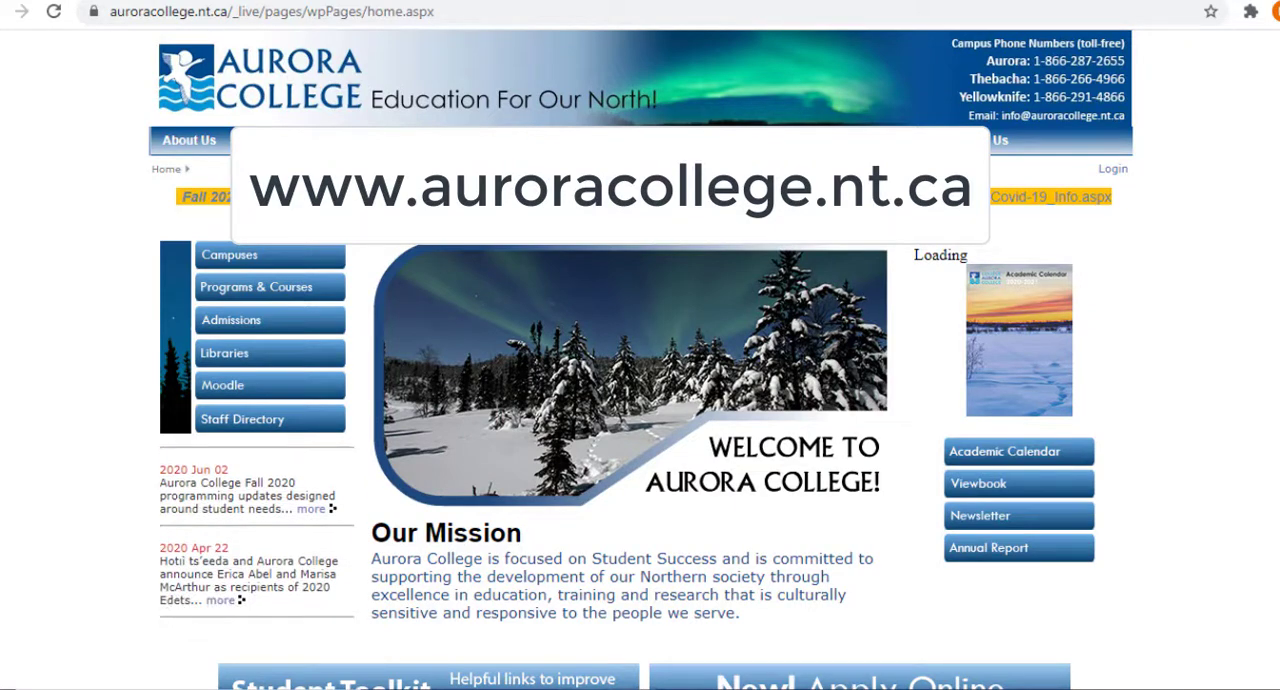
pyautogui.scroll(-3)
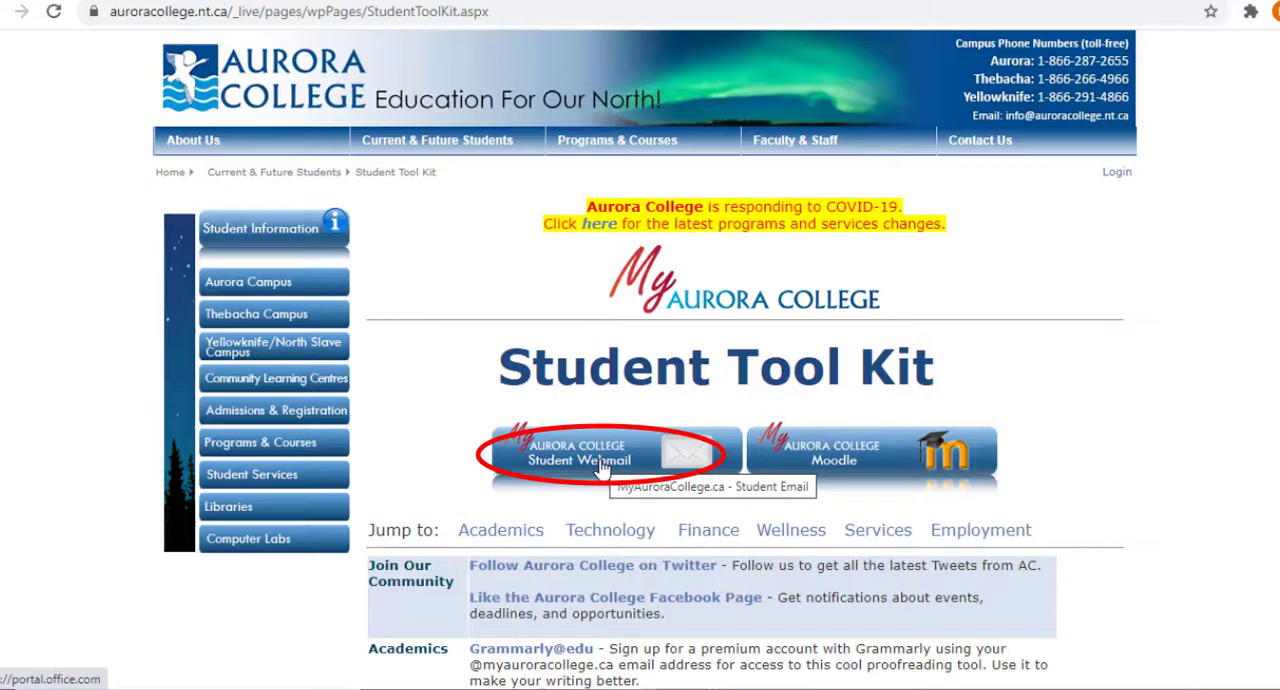
# - Enter the student webmail portal and launch Teams from the Office 365 app icons
pyautogui.click(600, 456)
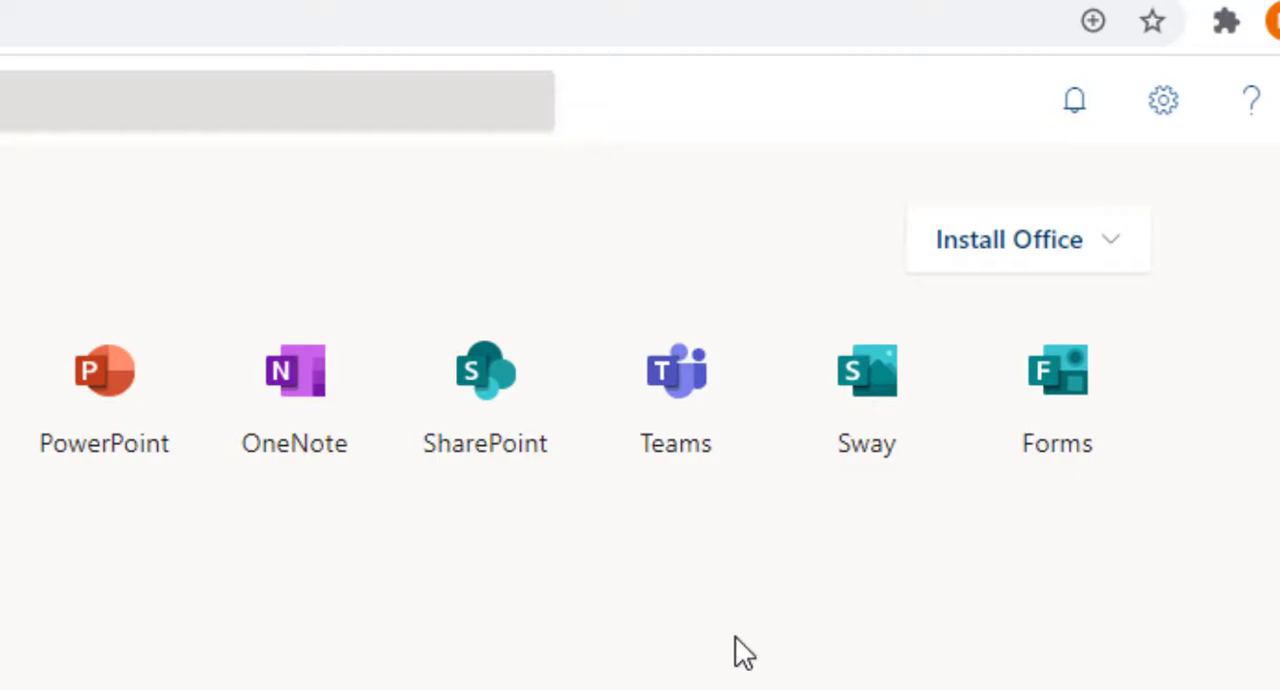
pyautogui.click(676, 372)
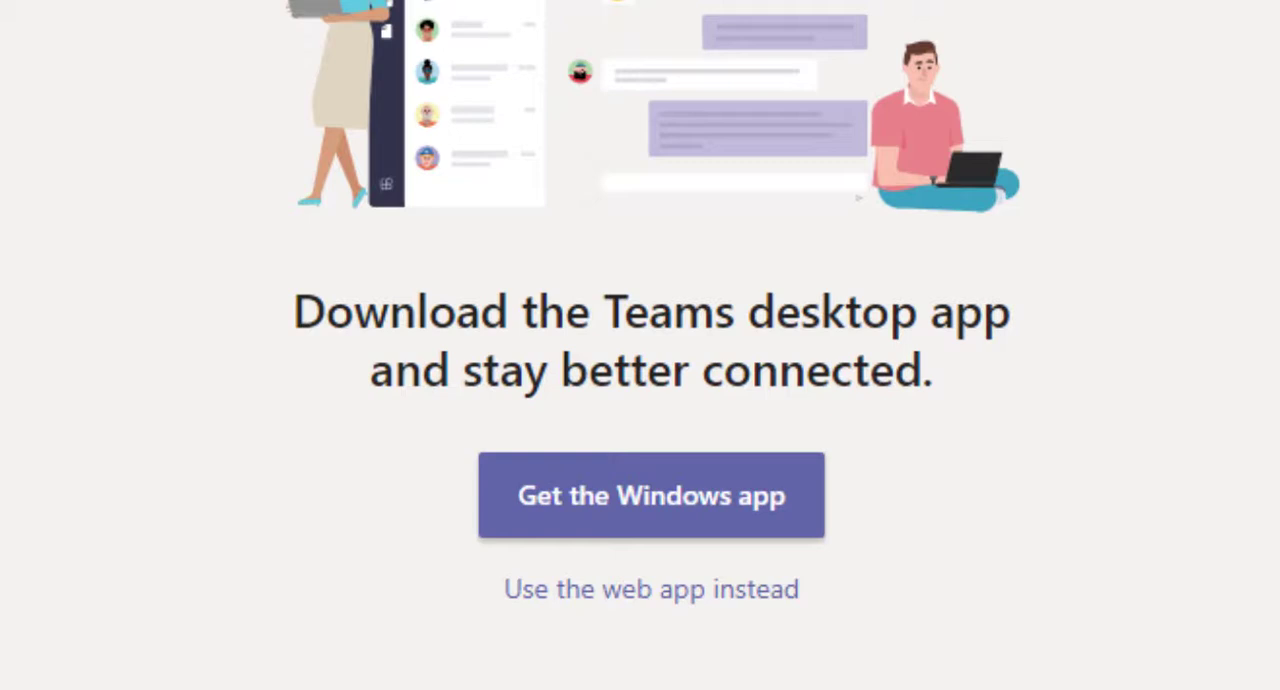
pyautogui.moveTo(652, 524)
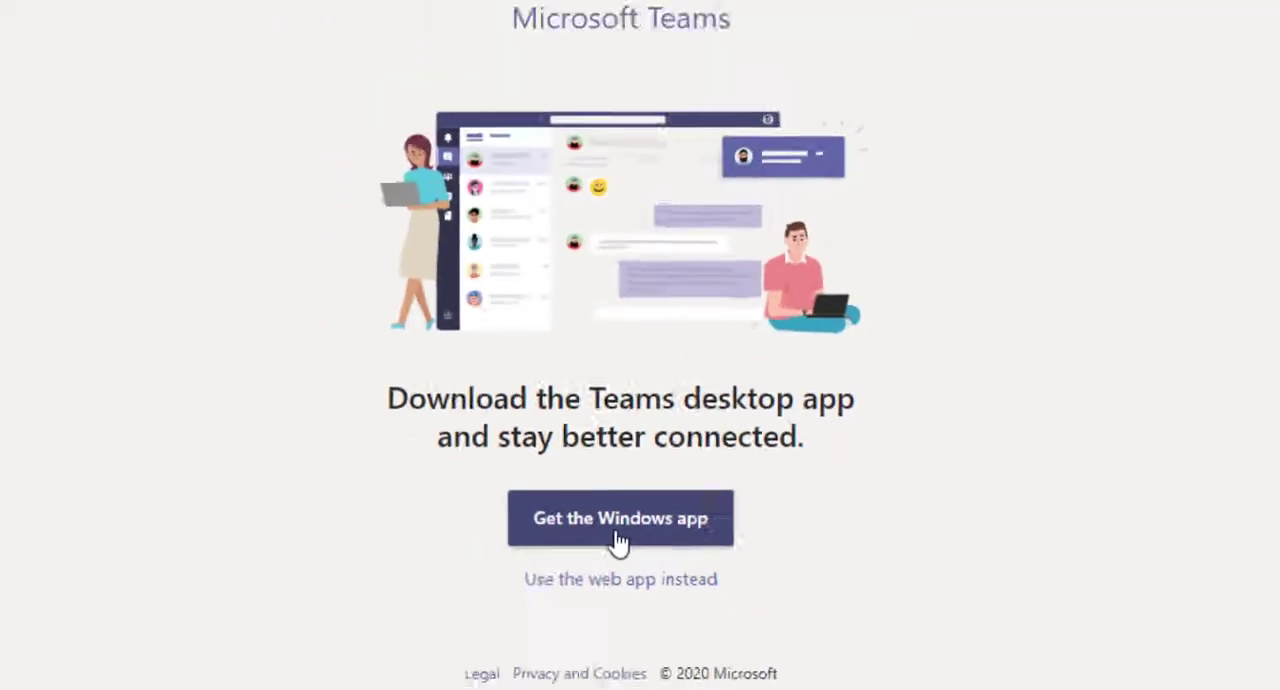
pyautogui.click(620, 518)
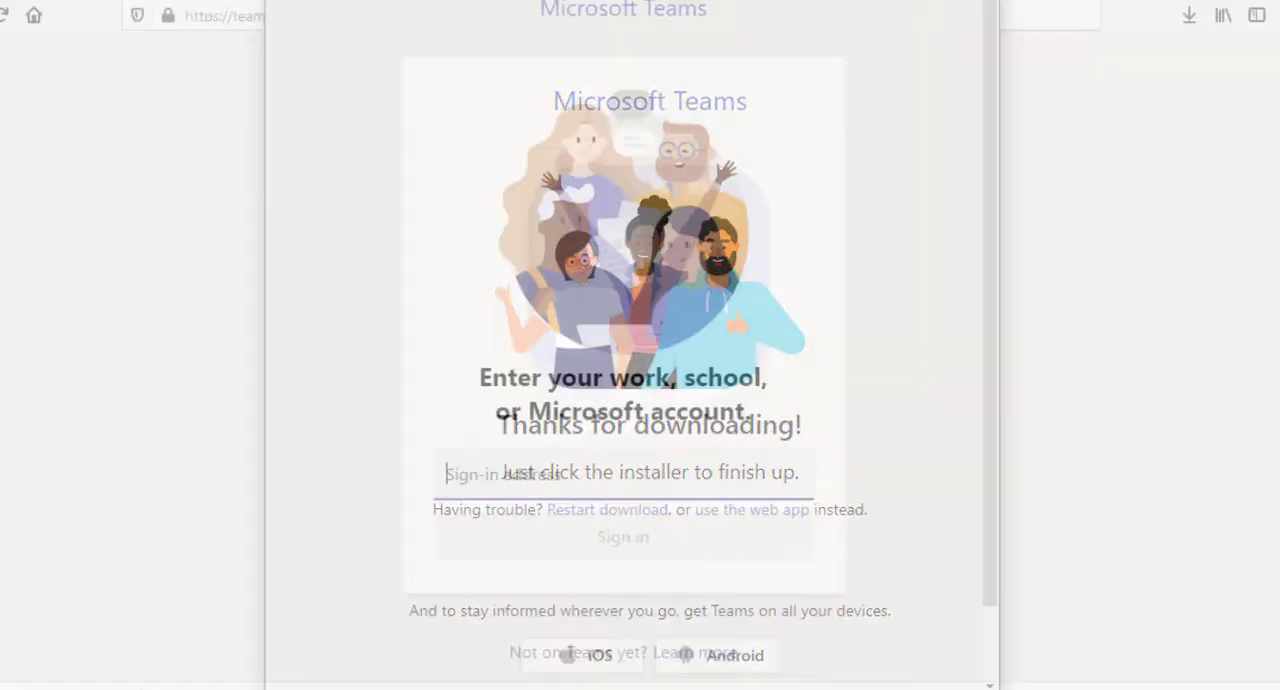
pyautogui.write('melanie')
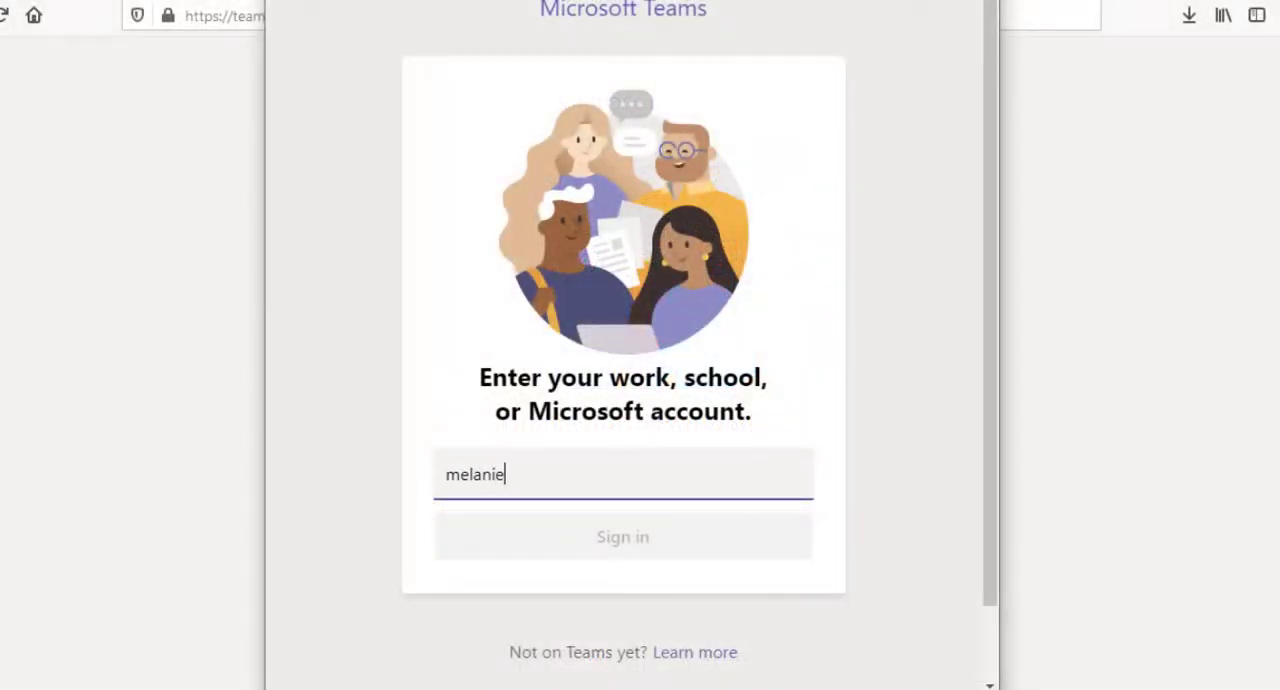
pyautogui.write('.adam')
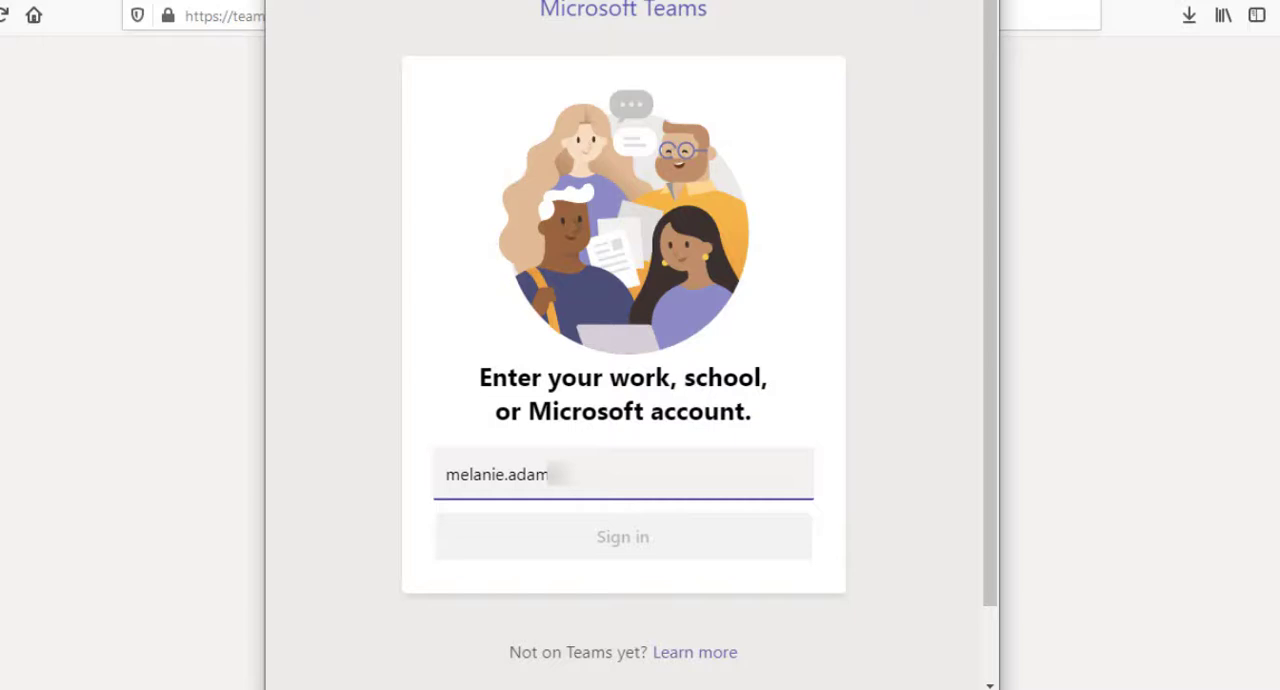
pyautogui.click(622, 536)
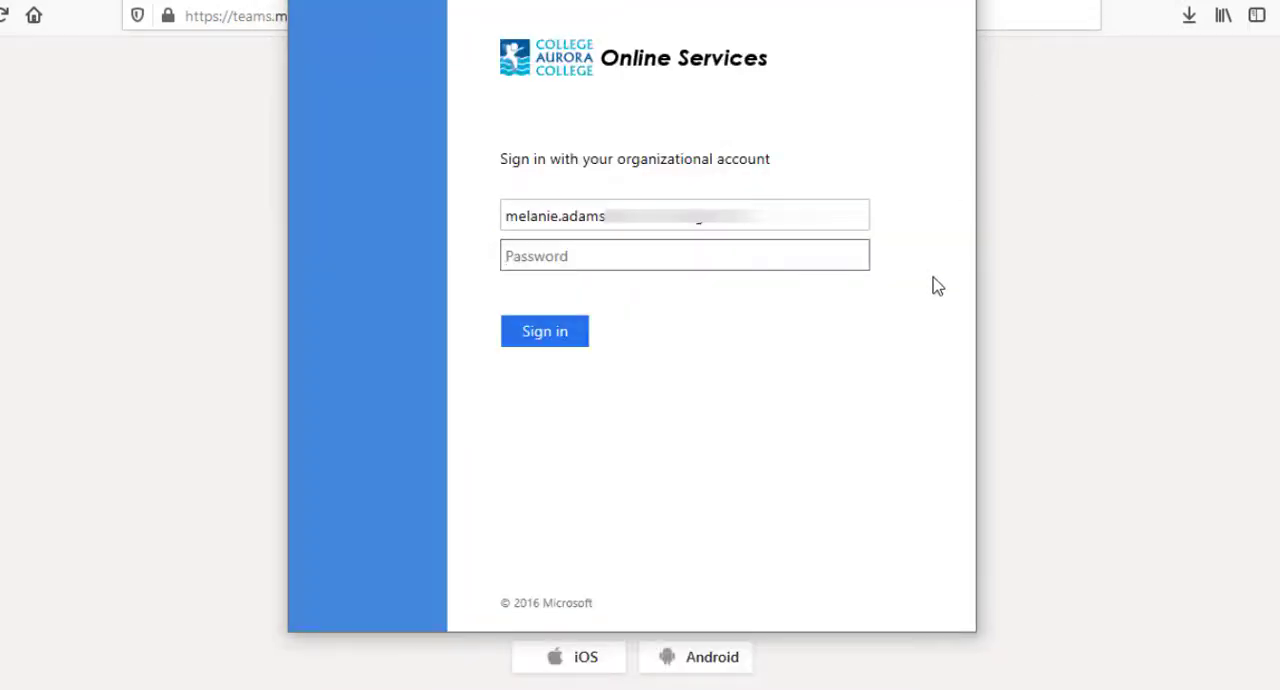
pyautogui.moveTo(930, 300)
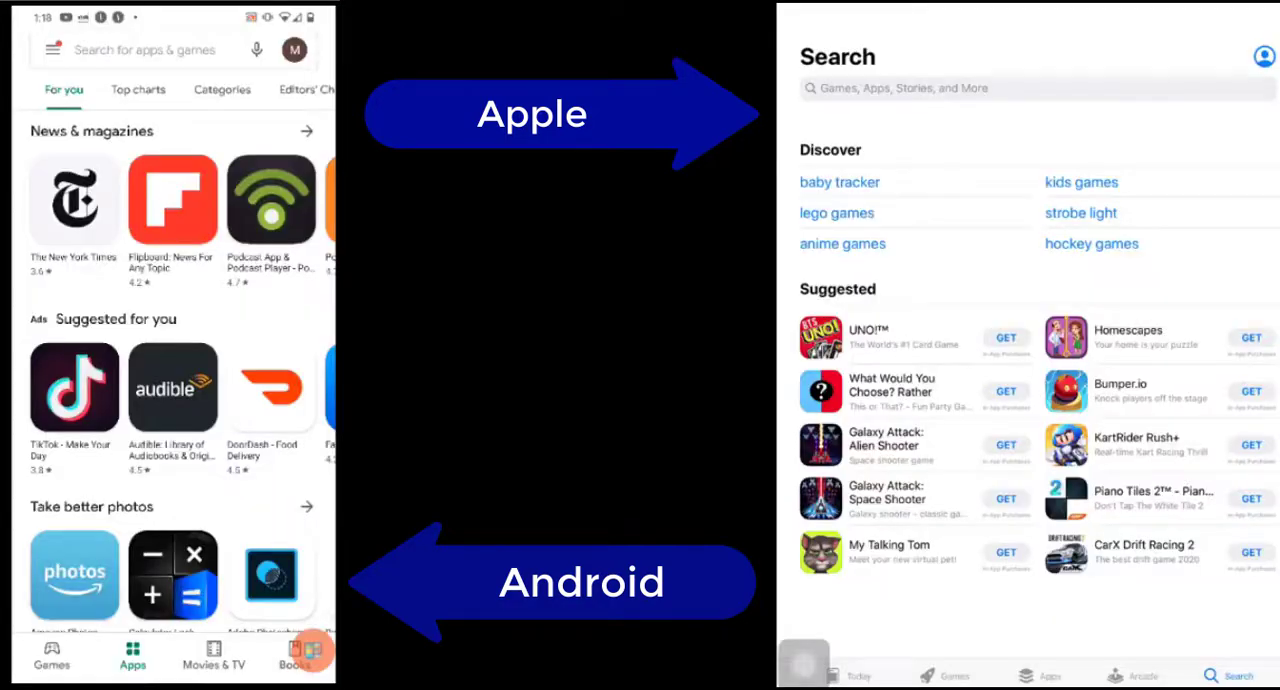
# - Find 'Team' in the phone's app store, install Microsoft Teams and launch it
pyautogui.write('Team')
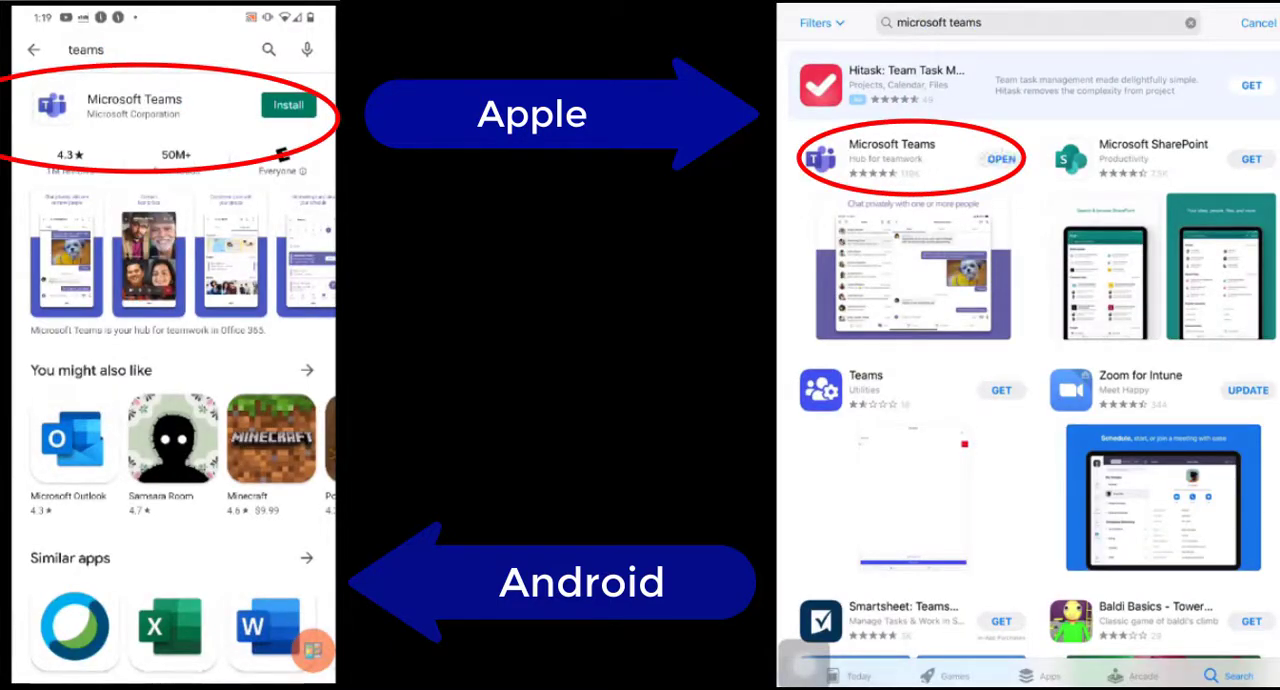
pyautogui.click(1000, 158)
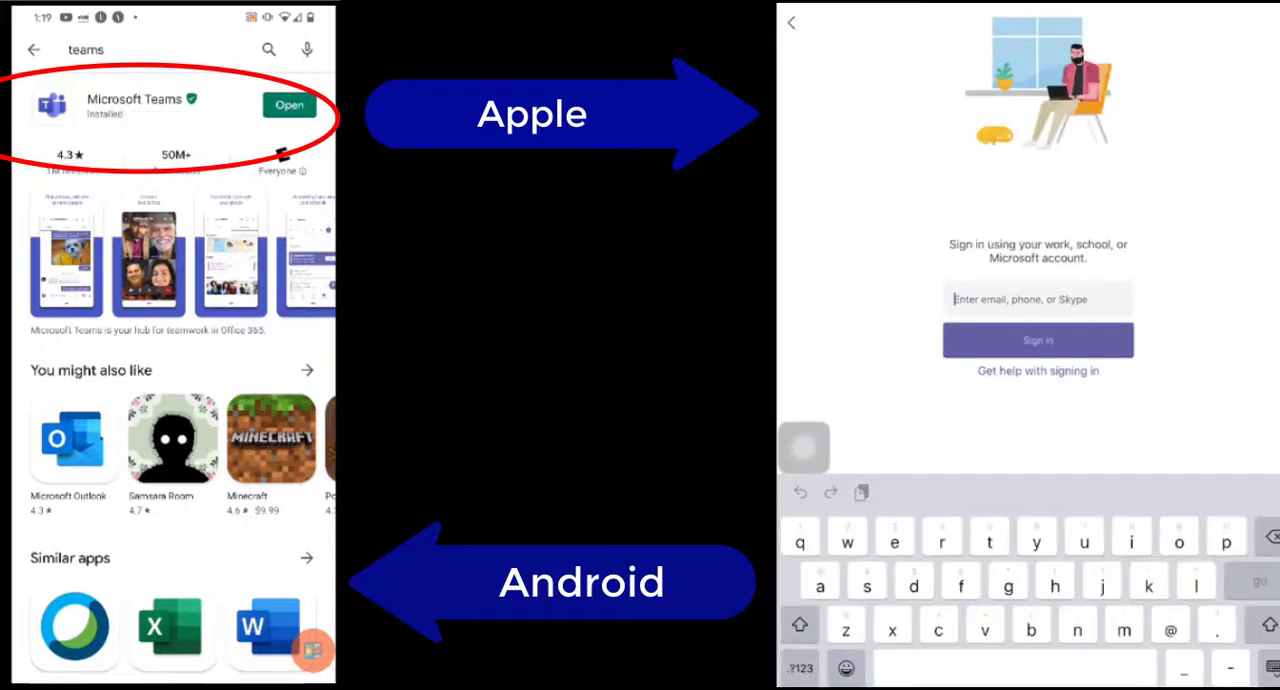
pyautogui.click(288, 104)
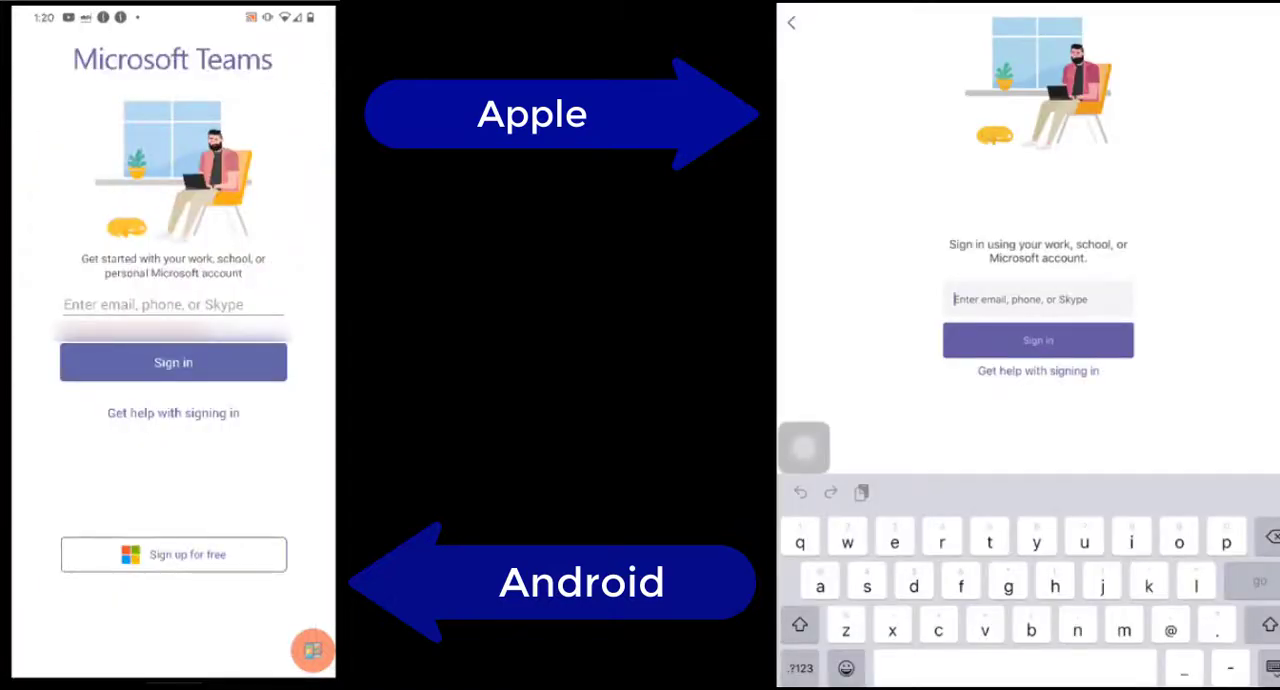
# - Sign in to mobile Teams with the college account, landing in the class team's General channel
pyautogui.write('me')
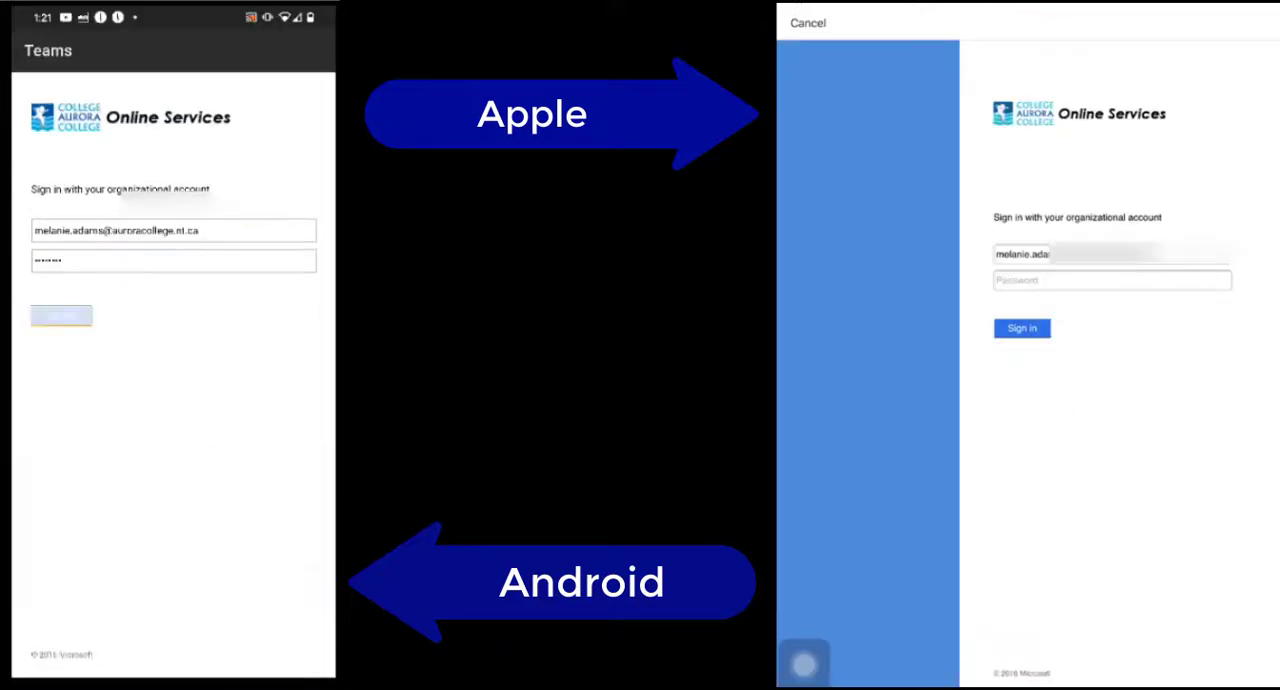
pyautogui.click(172, 228)
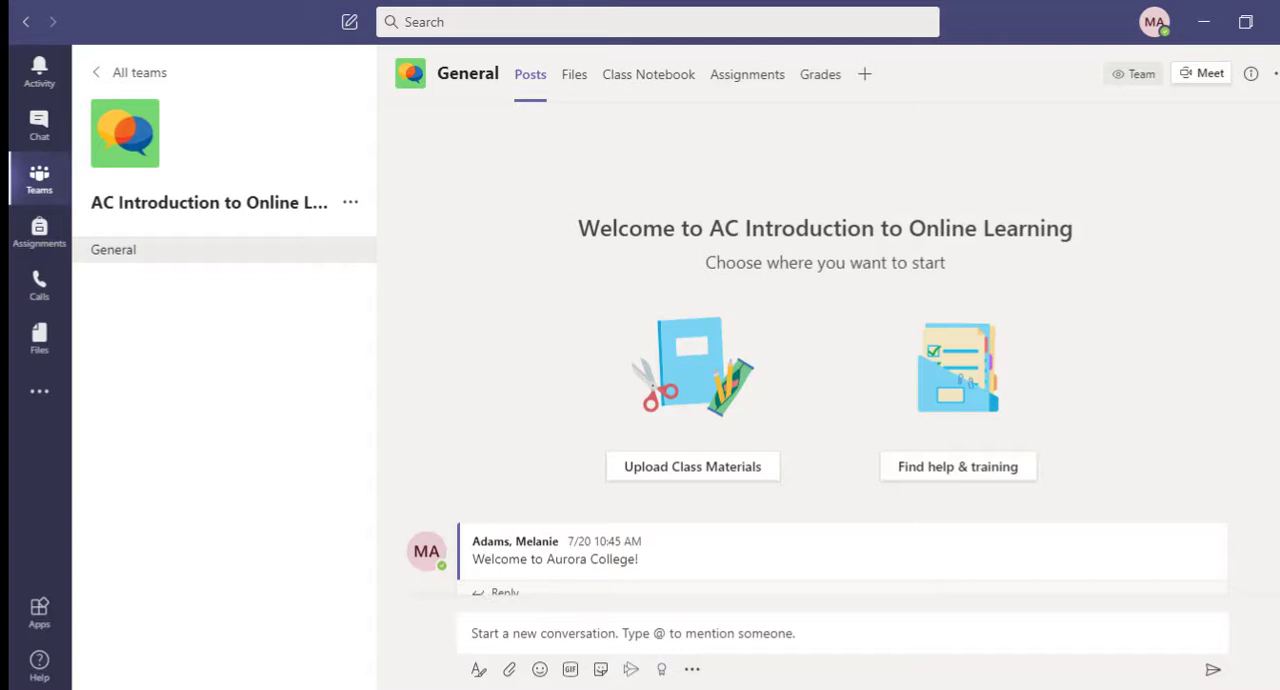
pyautogui.moveTo(900, 8)
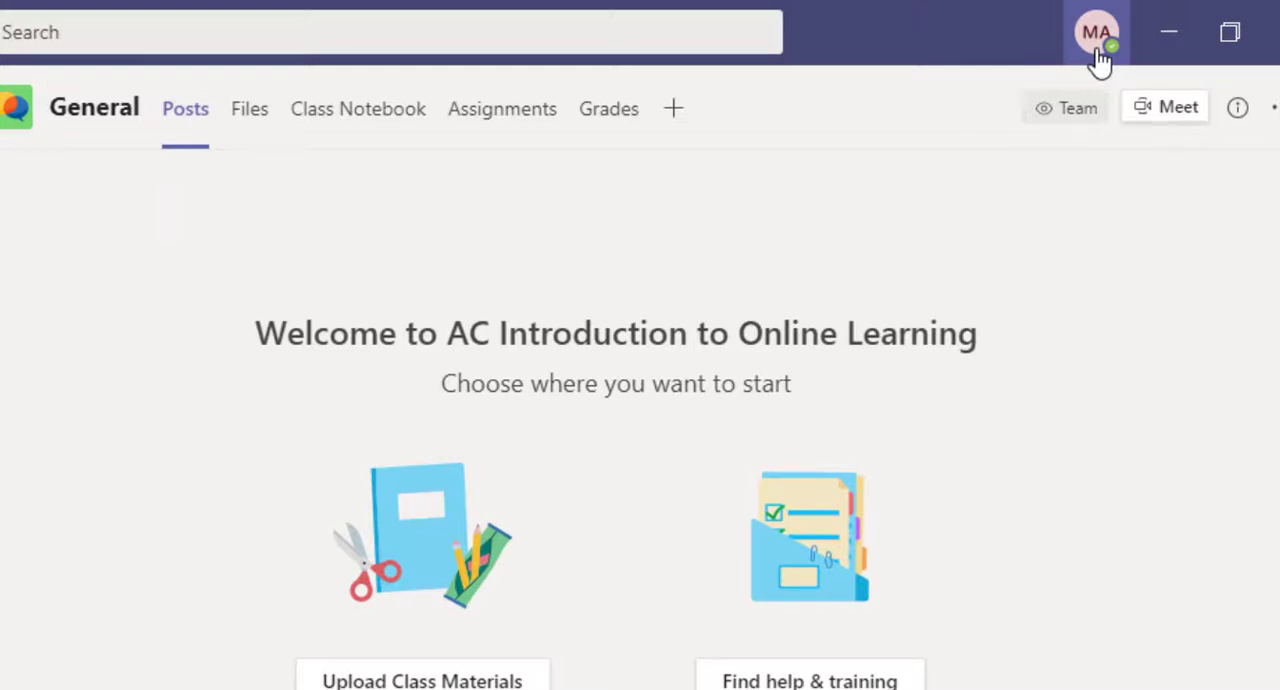
pyautogui.click(1096, 32)
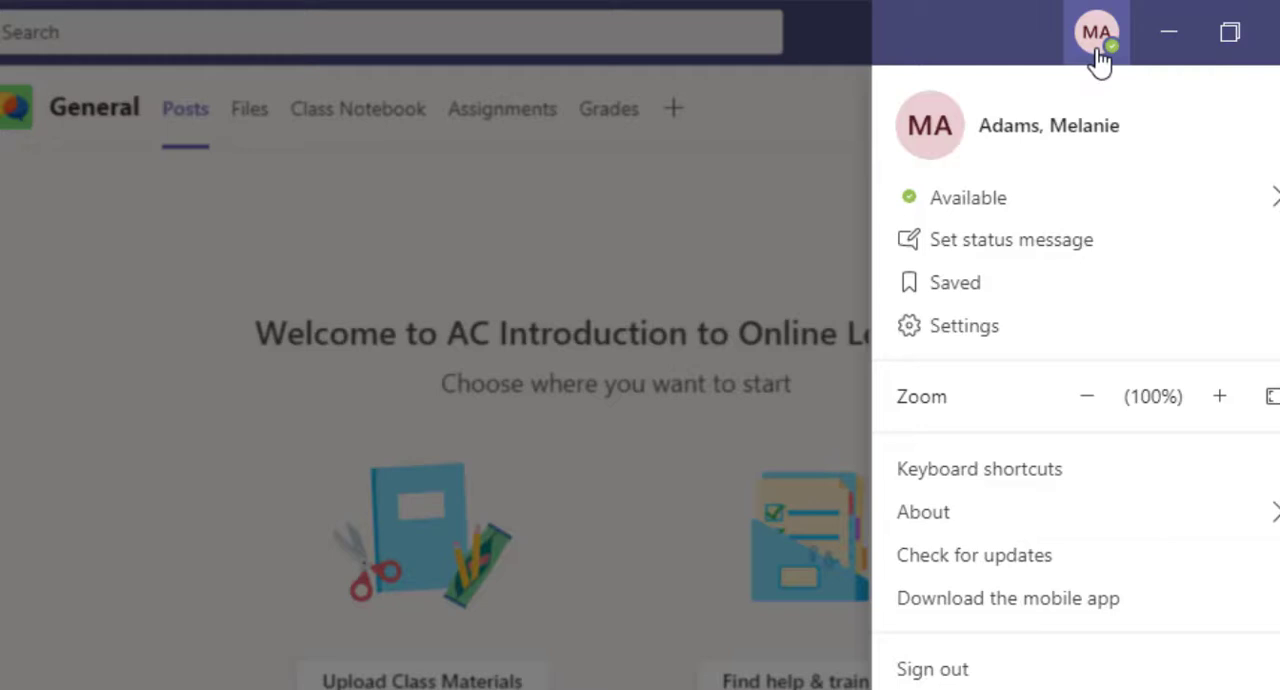
pyautogui.moveTo(1098, 40)
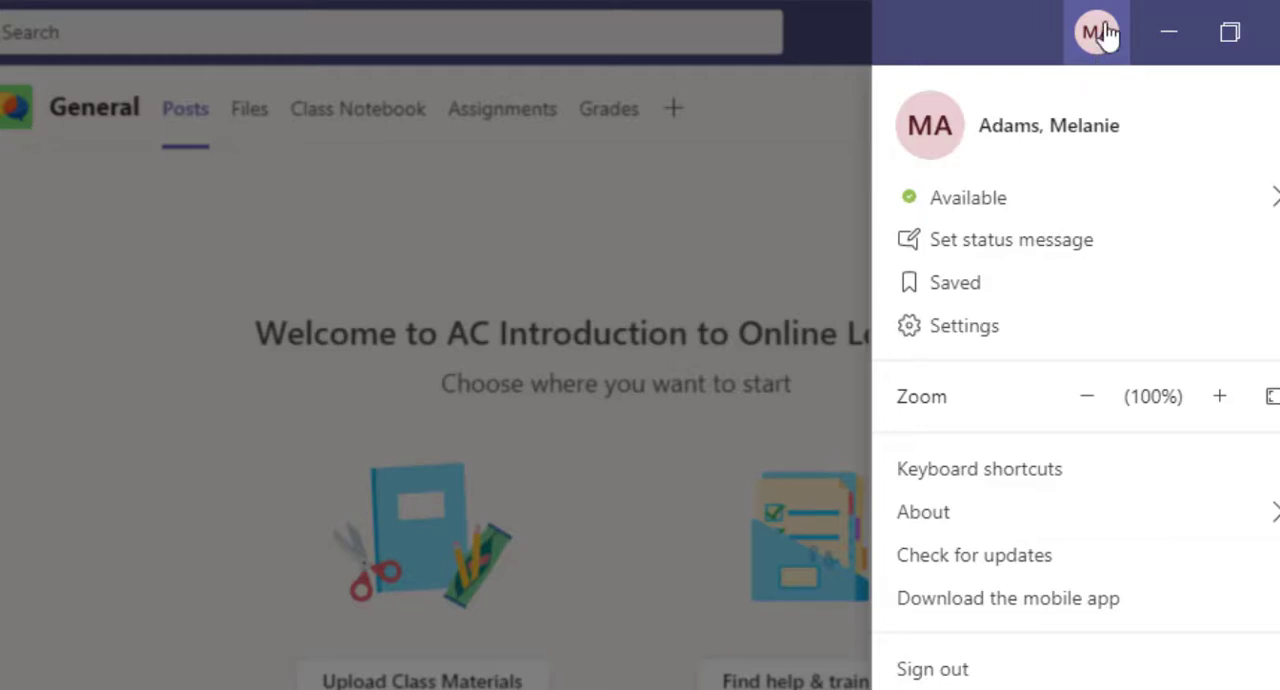
pyautogui.moveTo(940, 140)
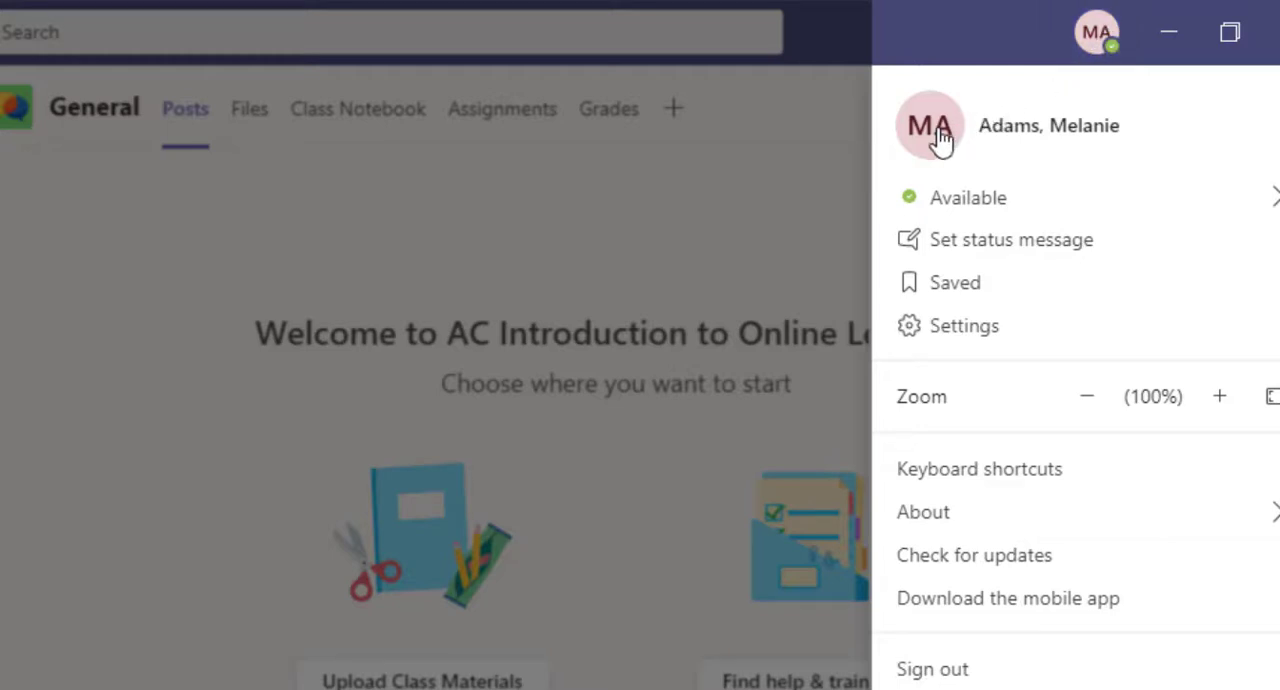
pyautogui.moveTo(944, 156)
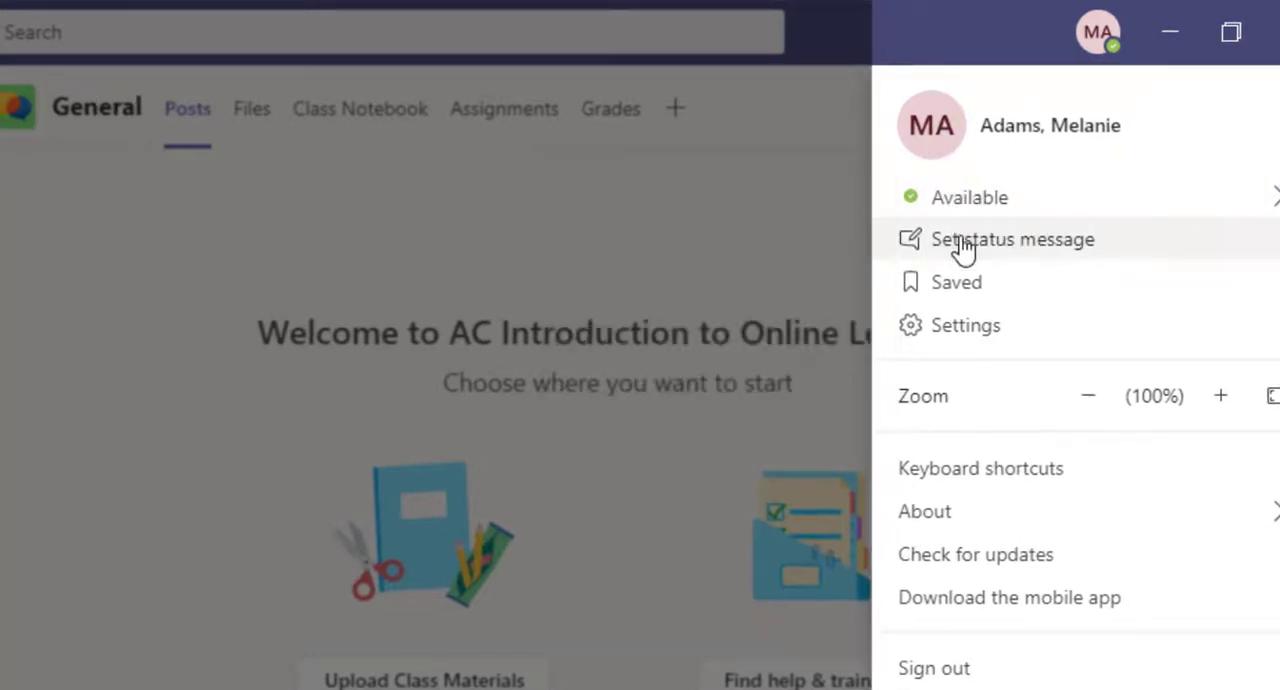
pyautogui.moveTo(922, 396)
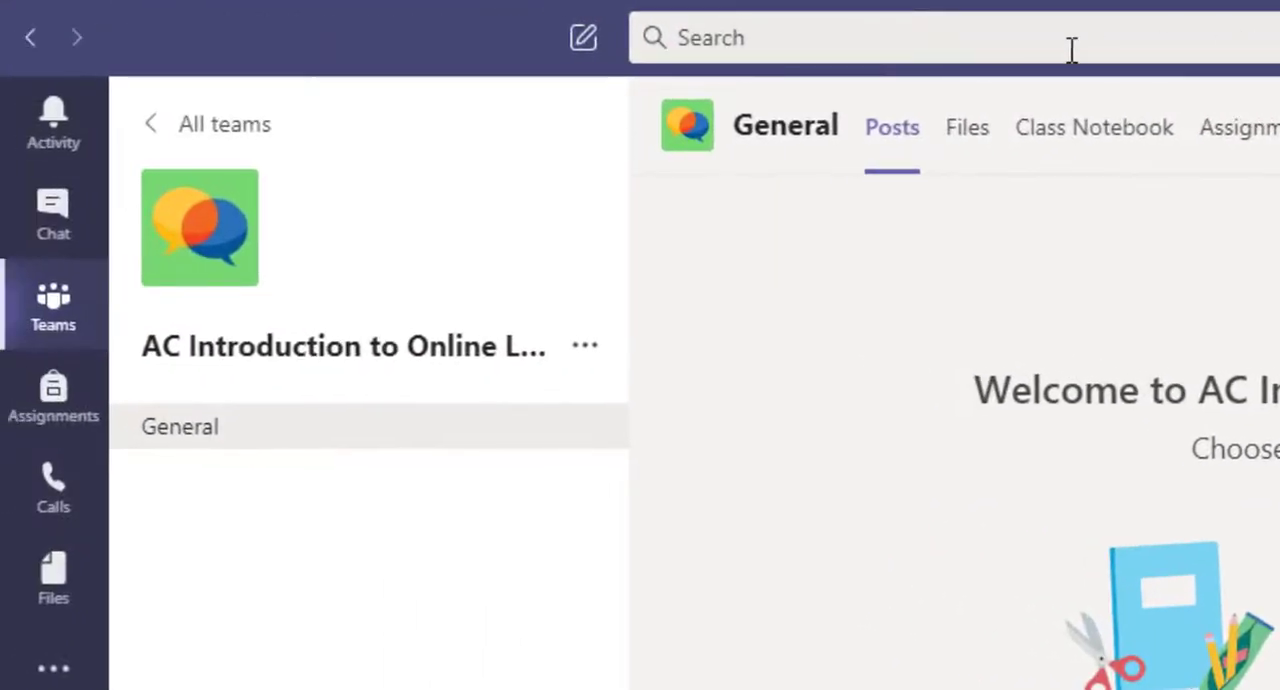
pyautogui.moveTo(584, 38)
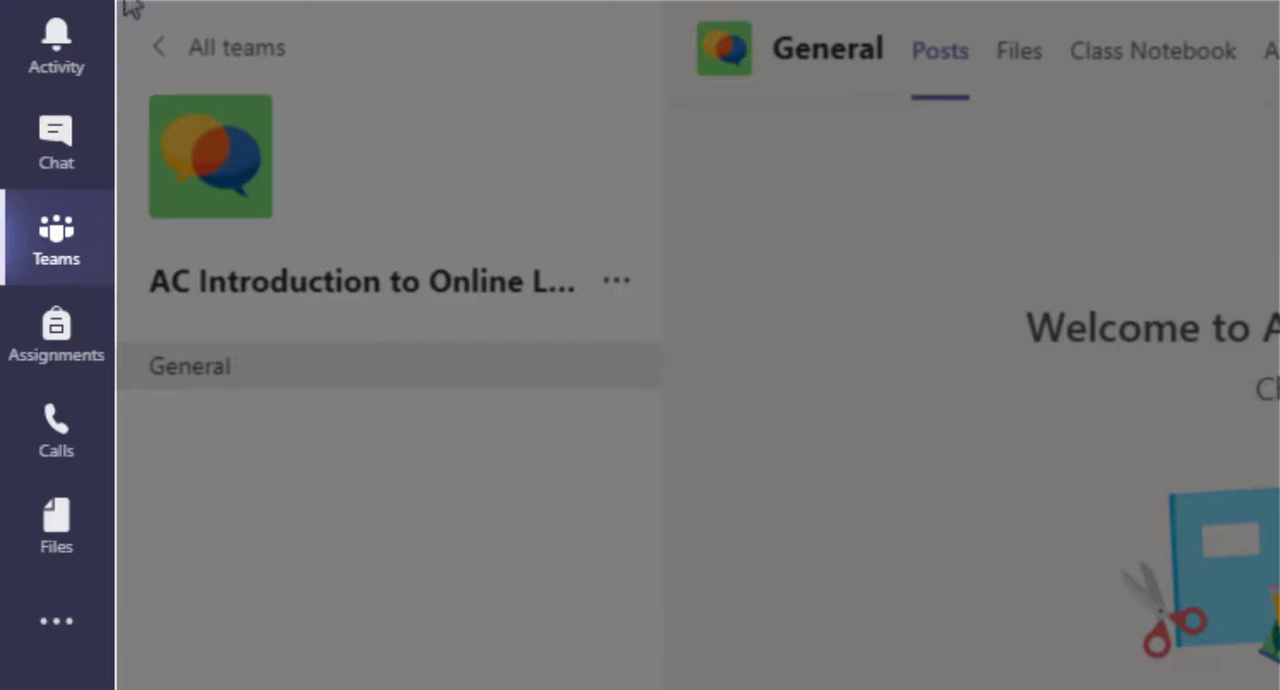
pyautogui.moveTo(56, 44)
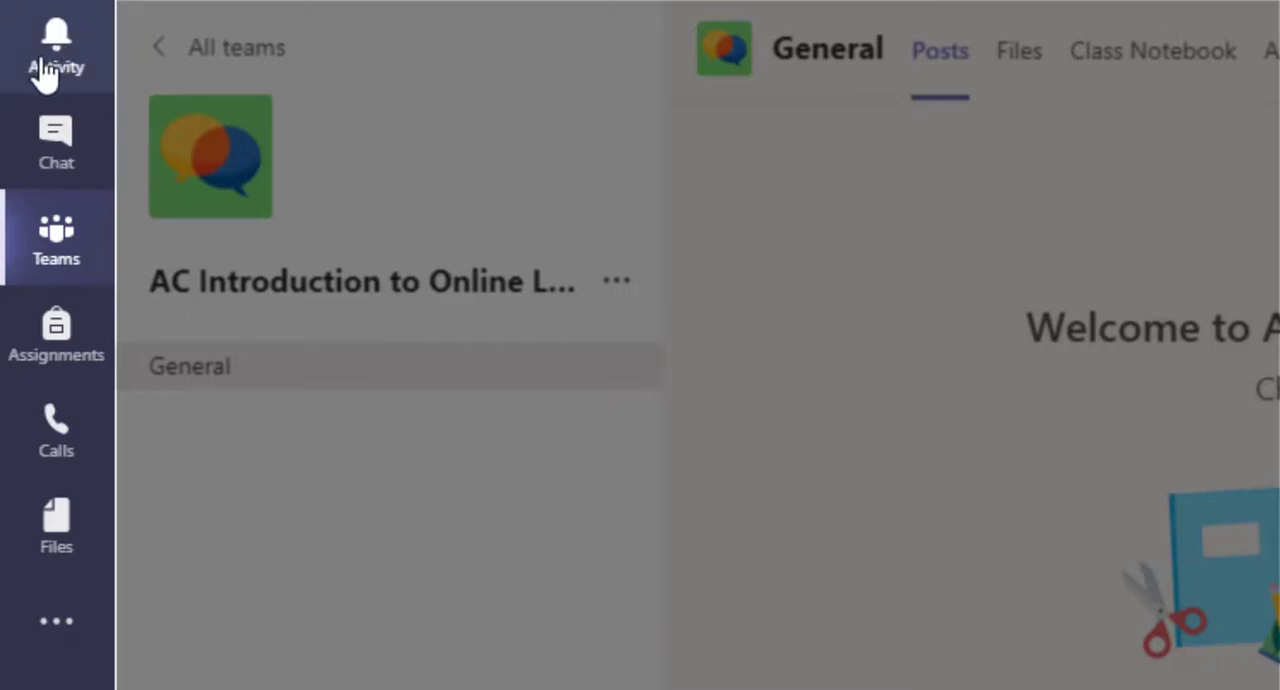
pyautogui.moveTo(90, 100)
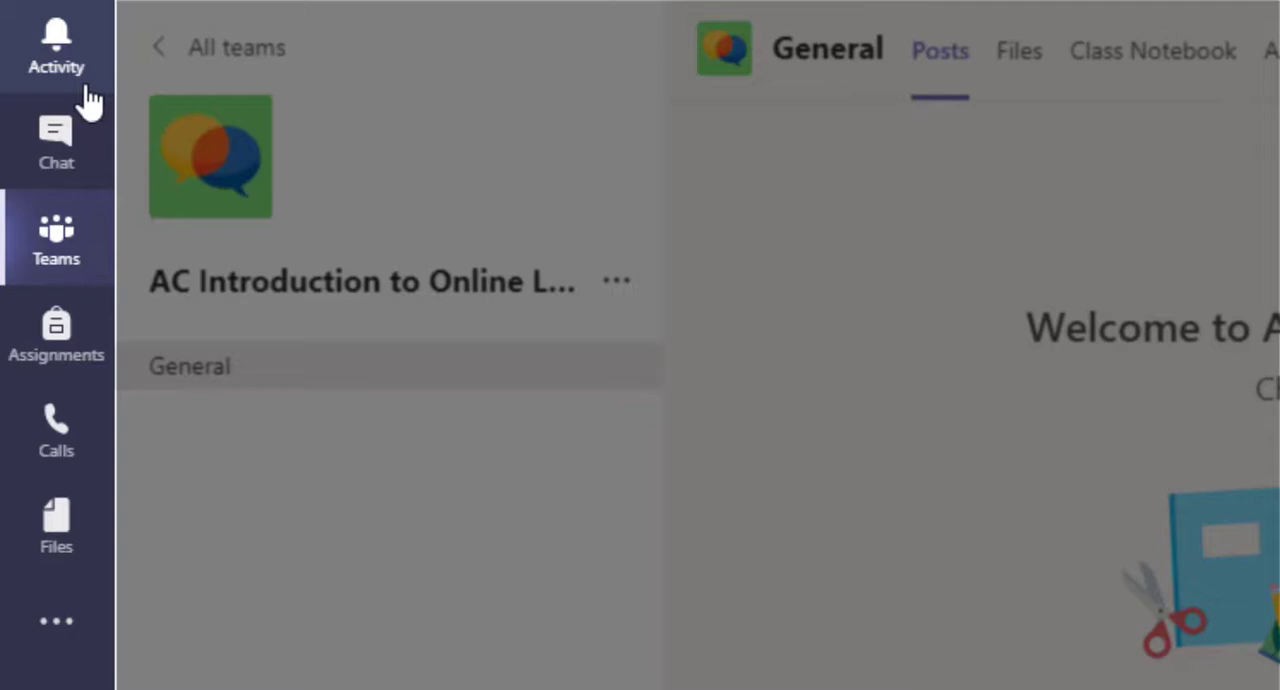
pyautogui.moveTo(96, 160)
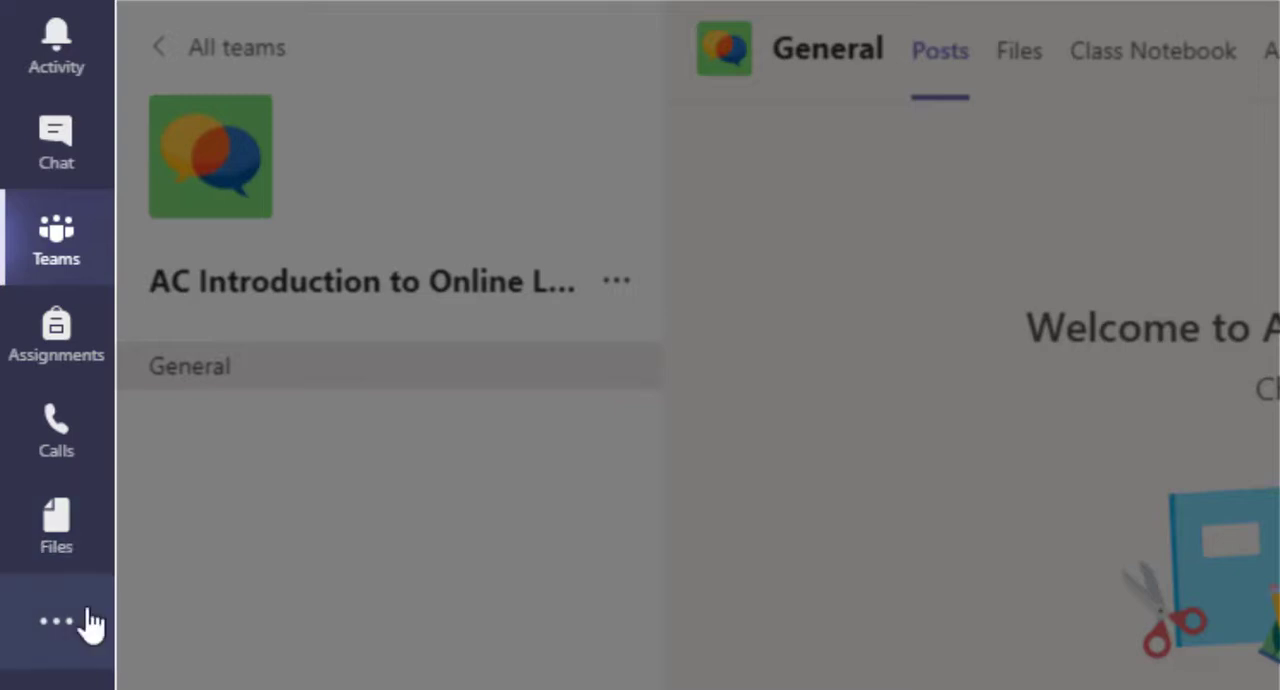
pyautogui.moveTo(148, 464)
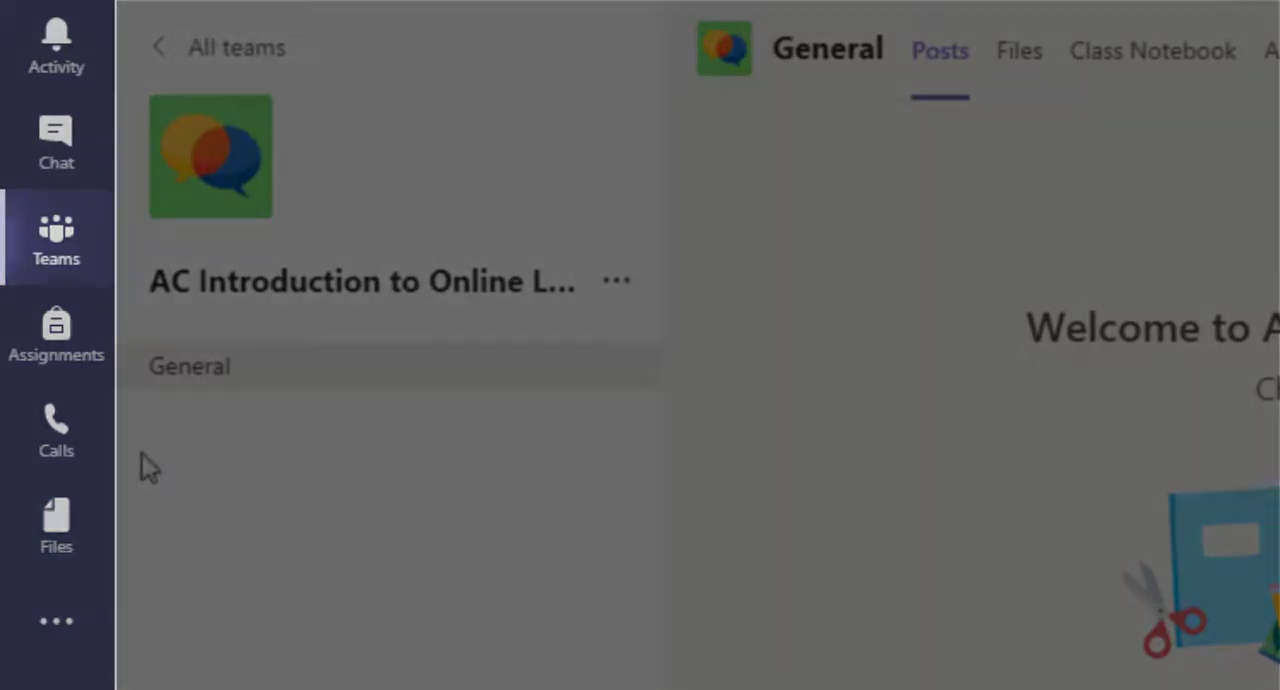
pyautogui.click(72, 228)
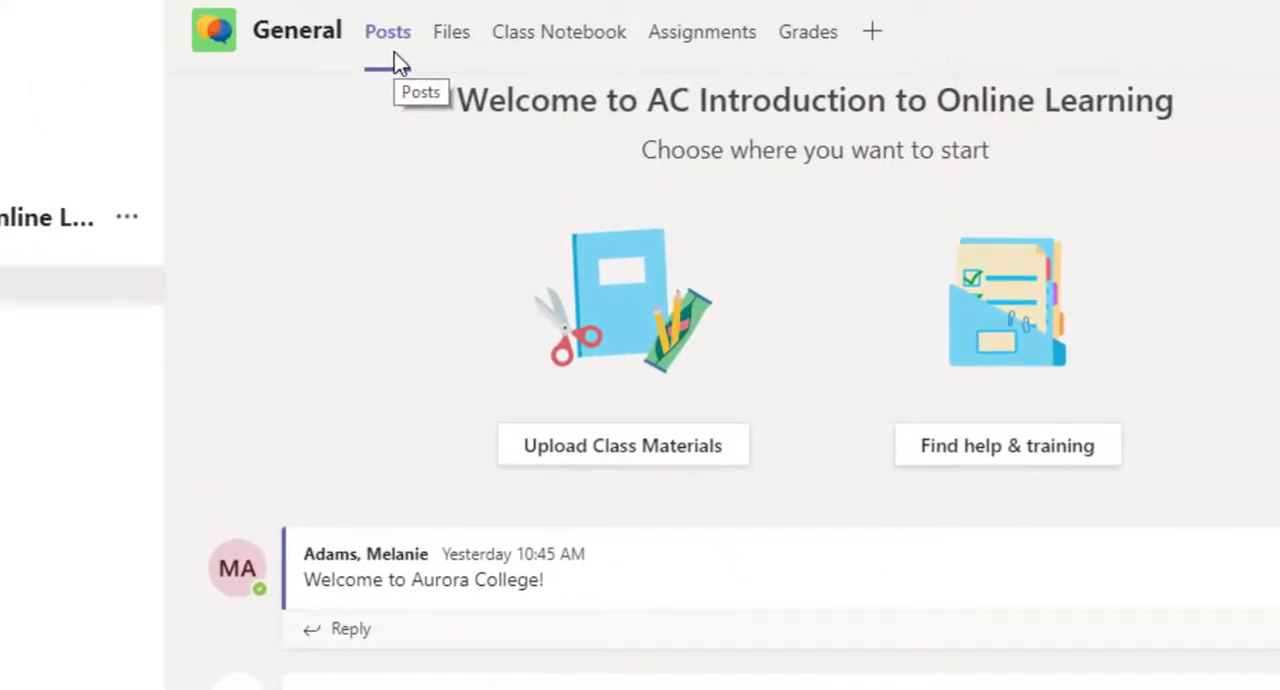
pyautogui.moveTo(560, 32)
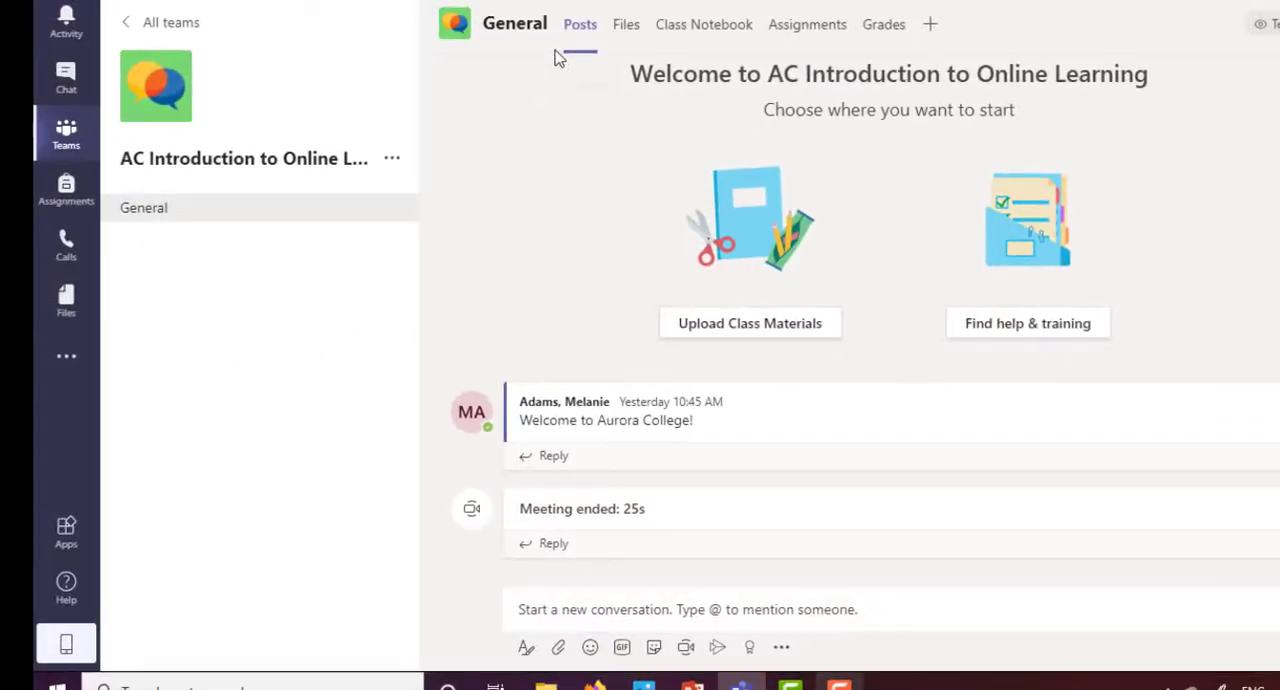
pyautogui.moveTo(580, 24)
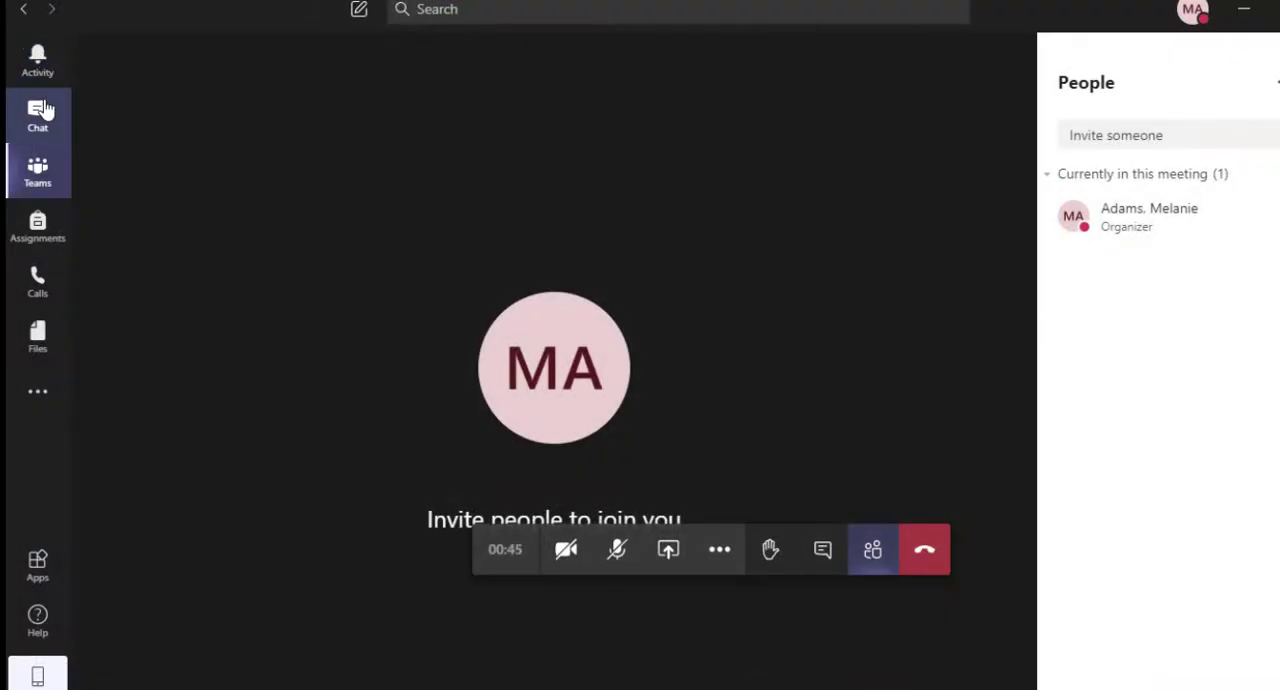
pyautogui.moveTo(616, 548)
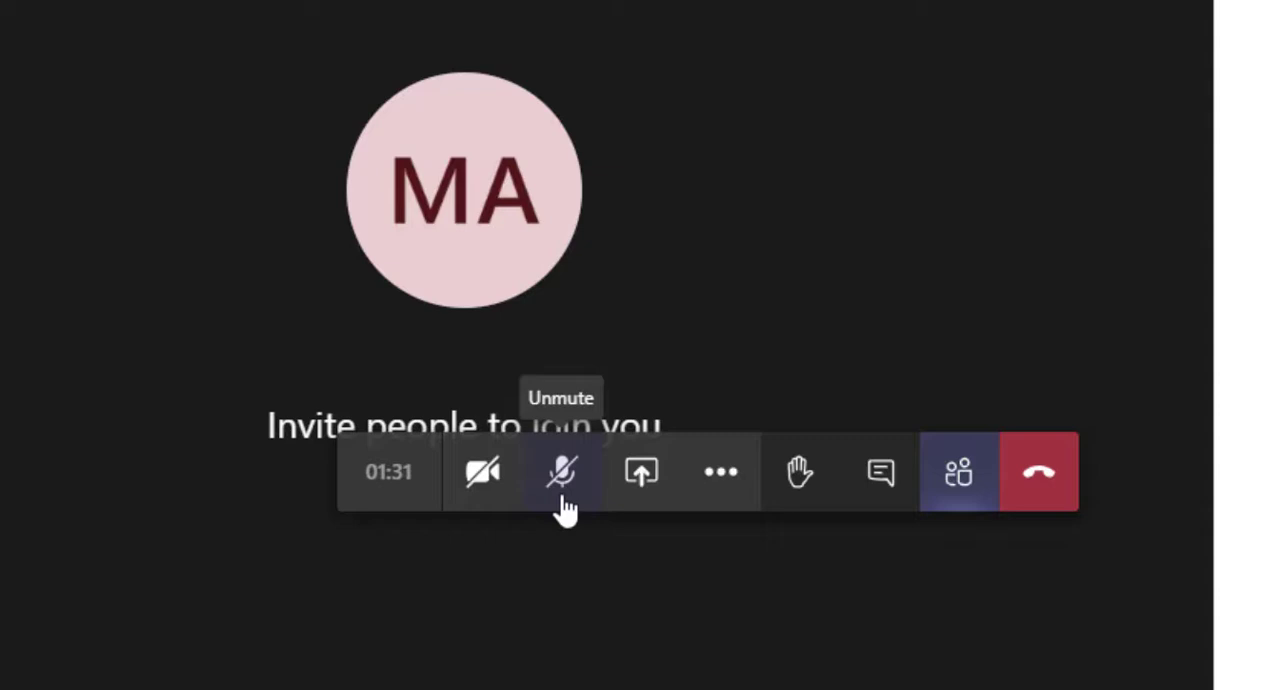
pyautogui.moveTo(484, 472)
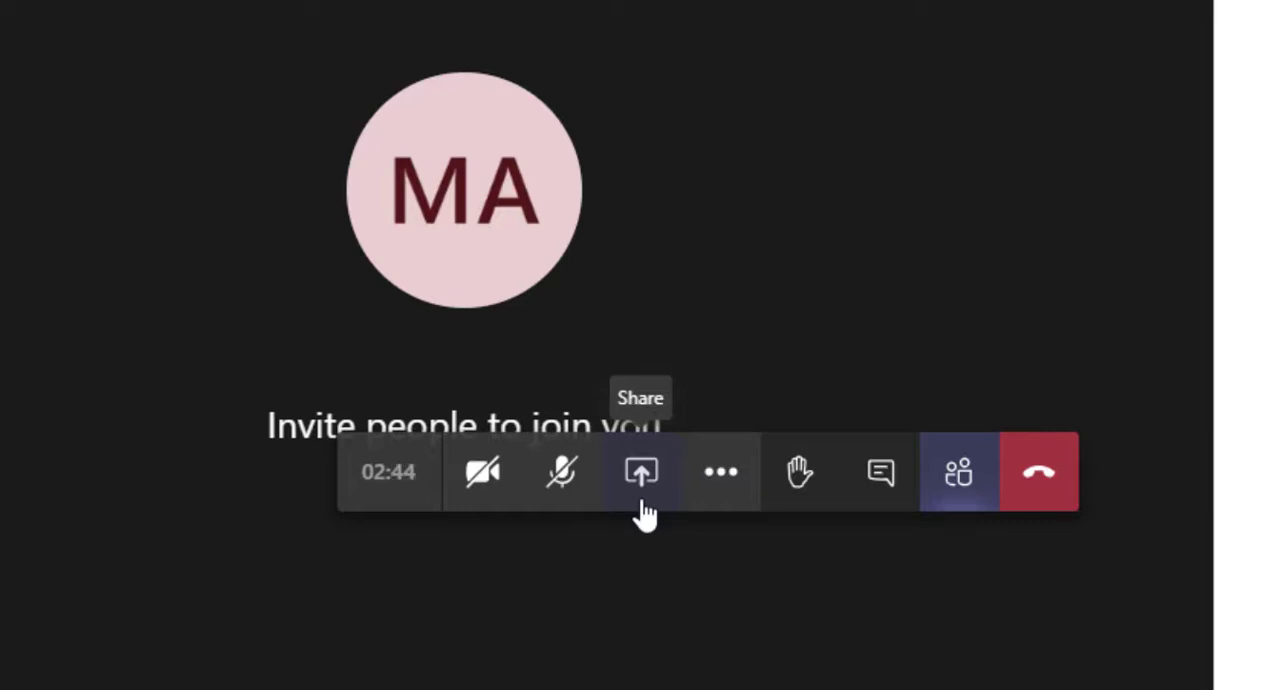
pyautogui.moveTo(720, 470)
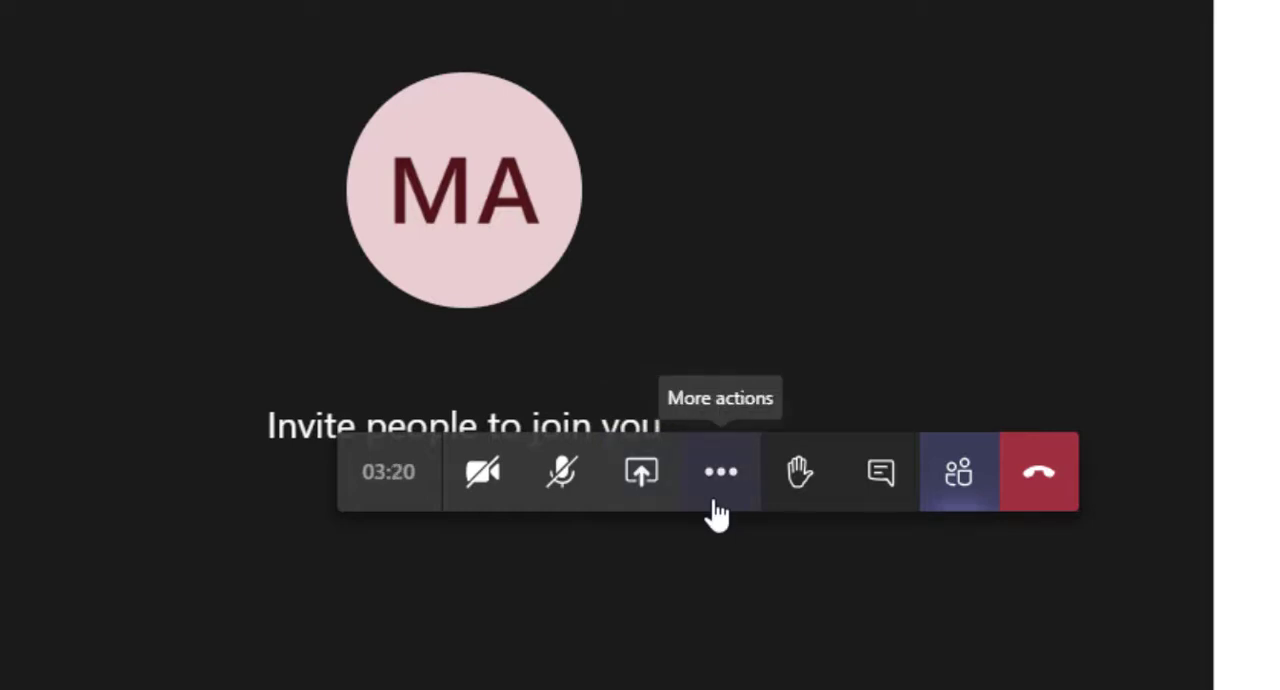
pyautogui.click(720, 470)
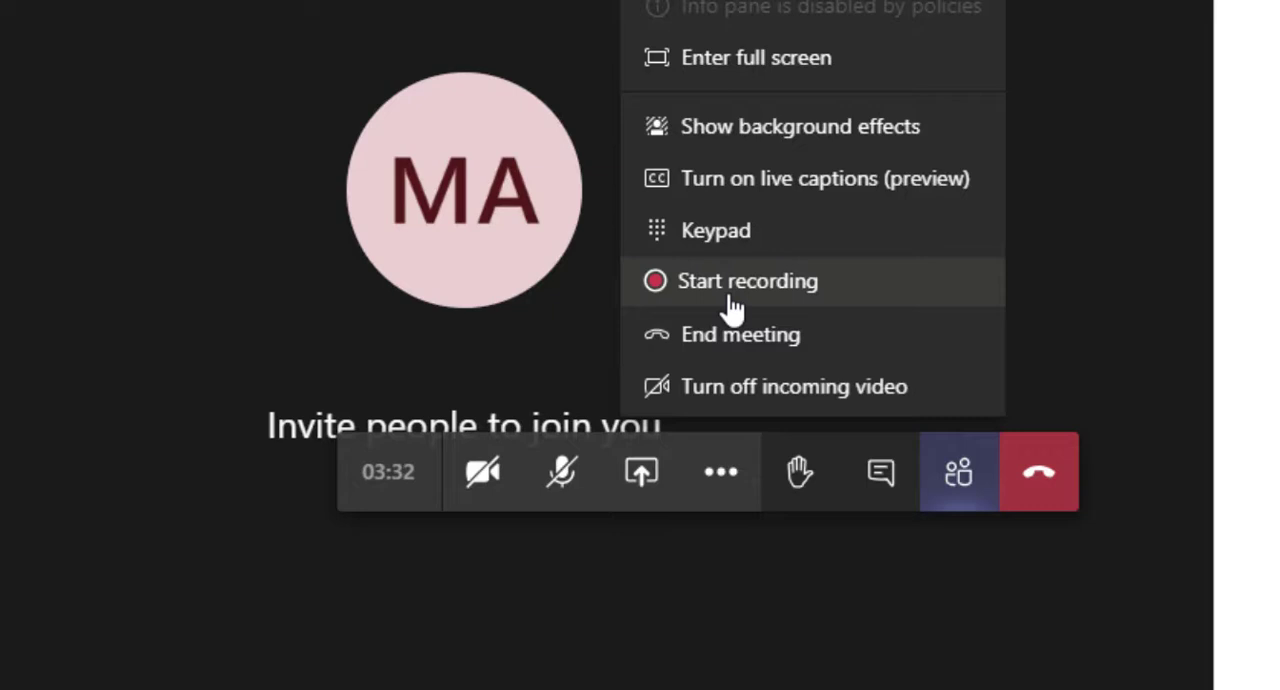
pyautogui.moveTo(716, 150)
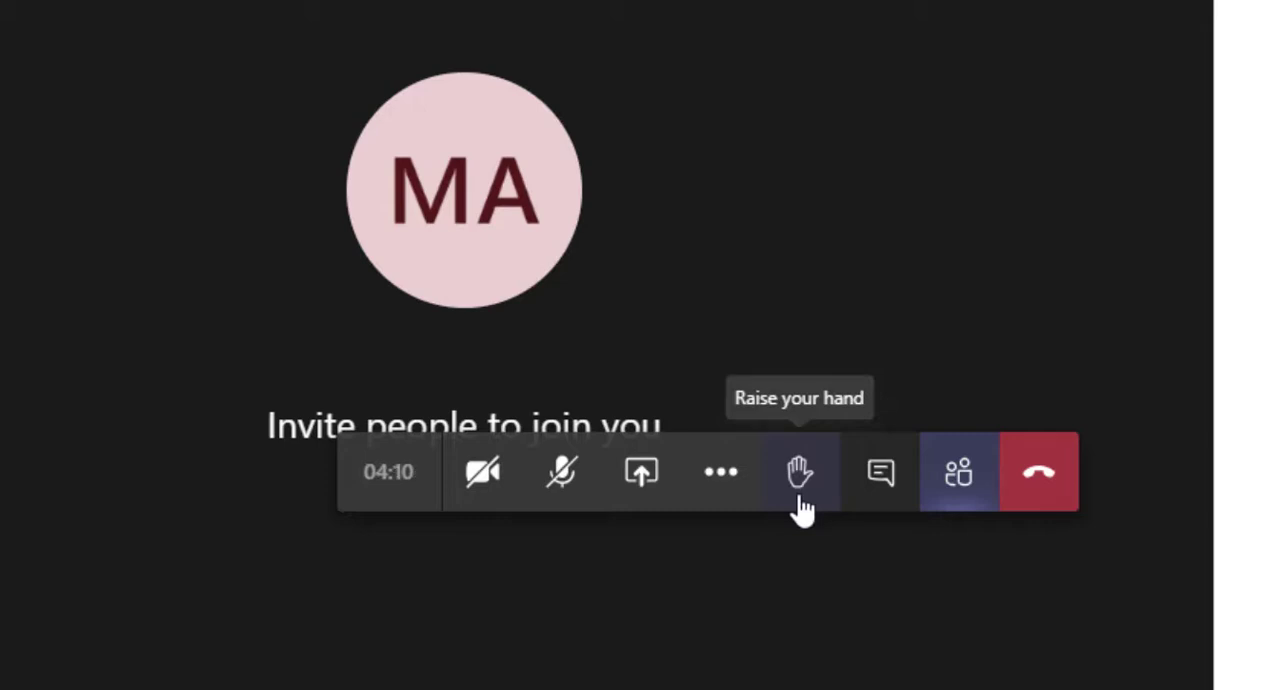
pyautogui.click(956, 470)
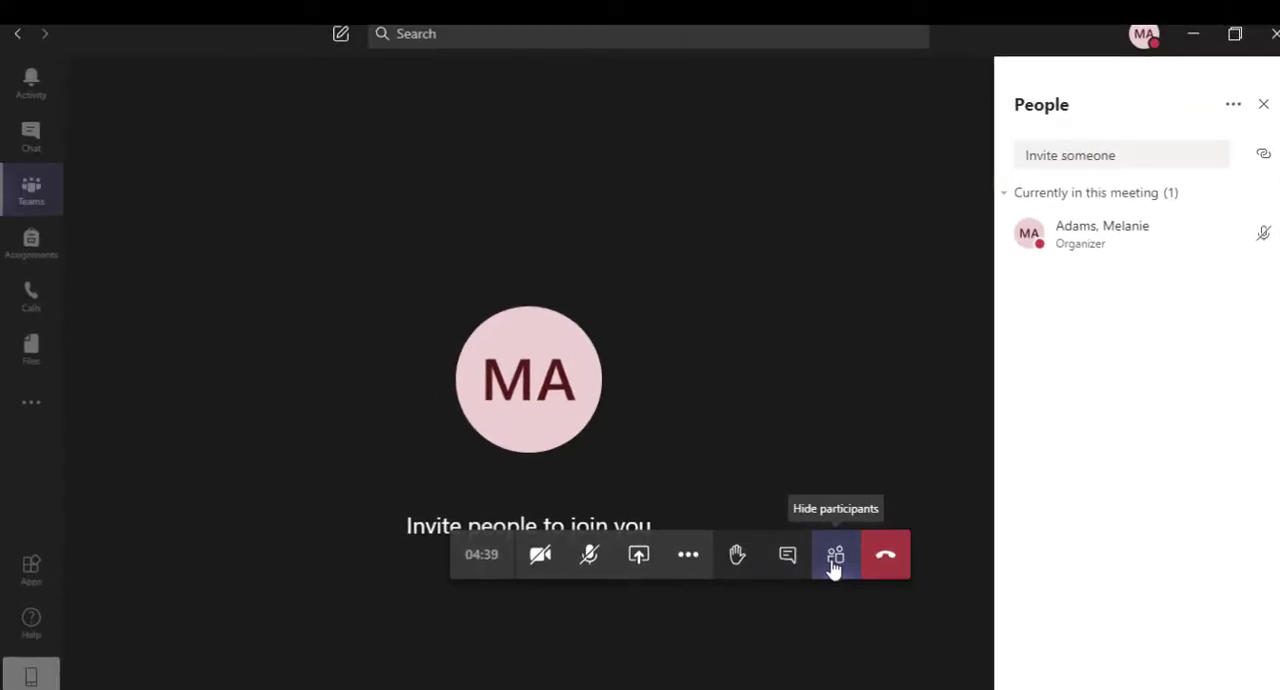
pyautogui.moveTo(884, 554)
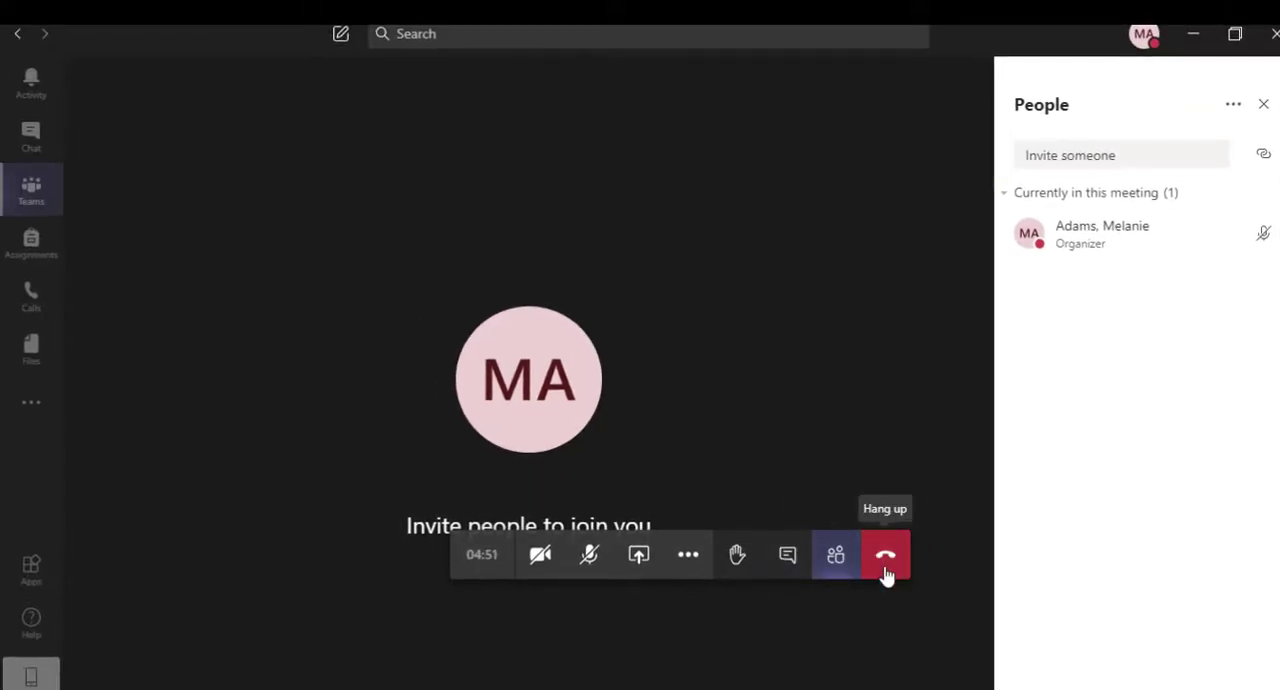